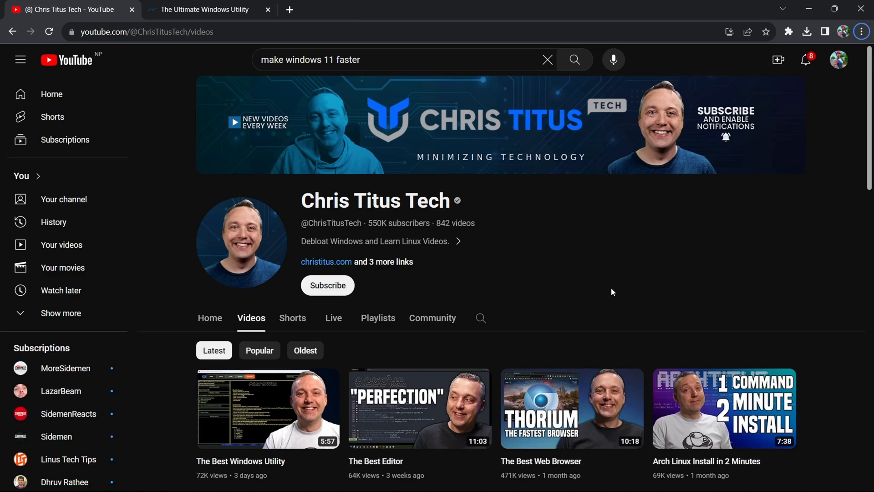
pyautogui.click(204, 10)
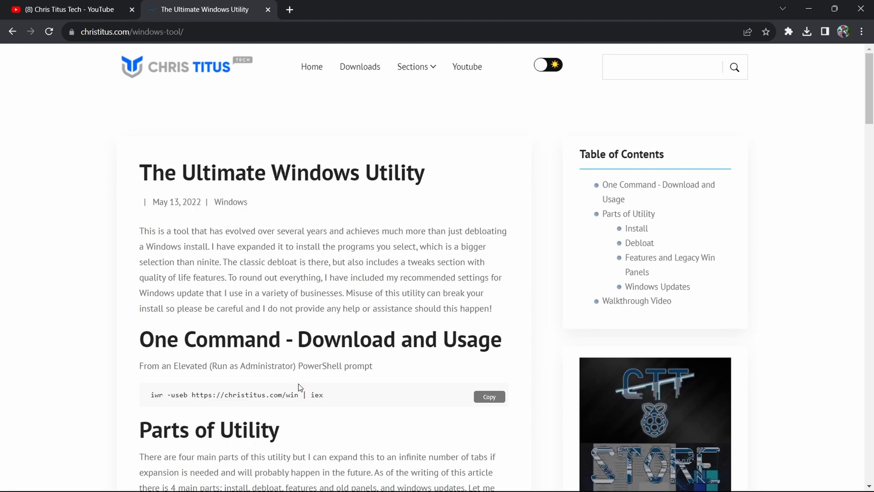
pyautogui.moveTo(273, 383)
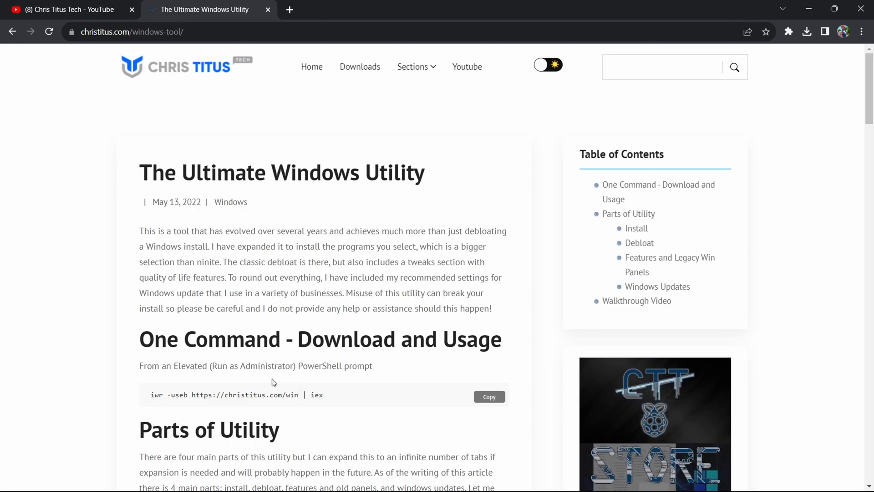
pyautogui.moveTo(150, 395); pyautogui.dragTo(322, 394)
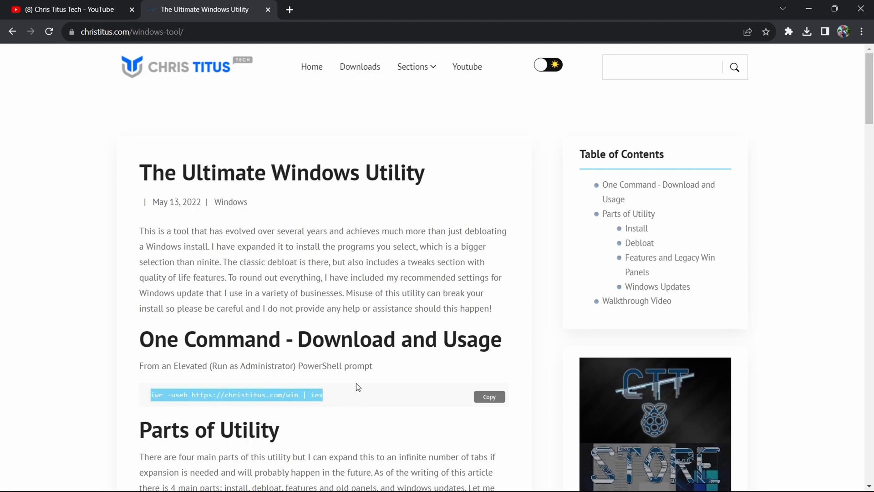
pyautogui.click(489, 397)
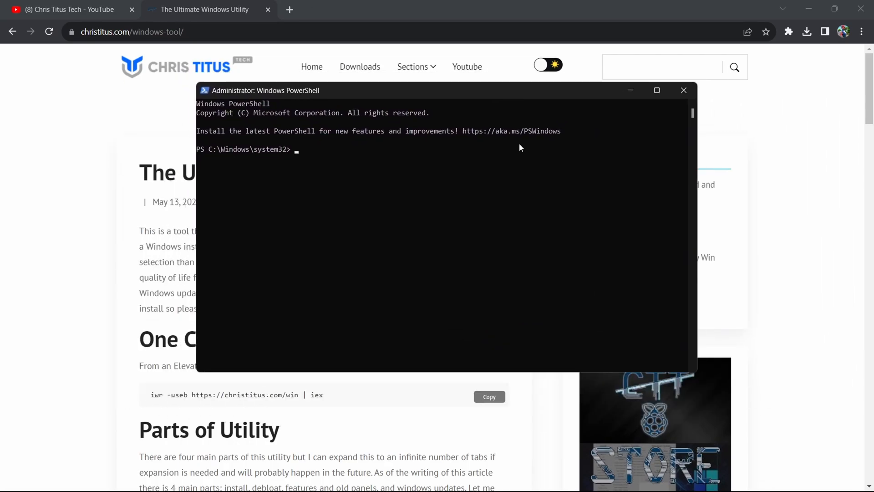
pyautogui.write('iwr -useb https://christitus.com/win | iex')
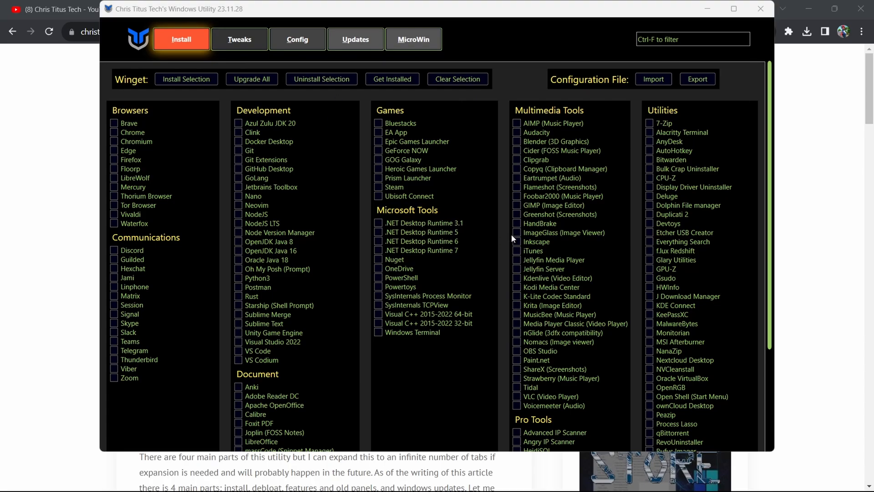
# Select the Desktop recommended set on the Tweaks tab and run the tweaks.
pyautogui.click(239, 39)
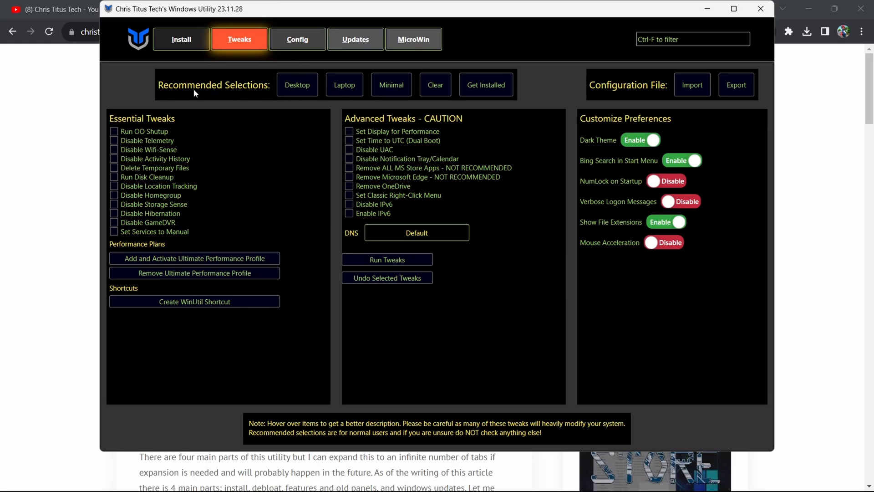
pyautogui.moveTo(264, 97)
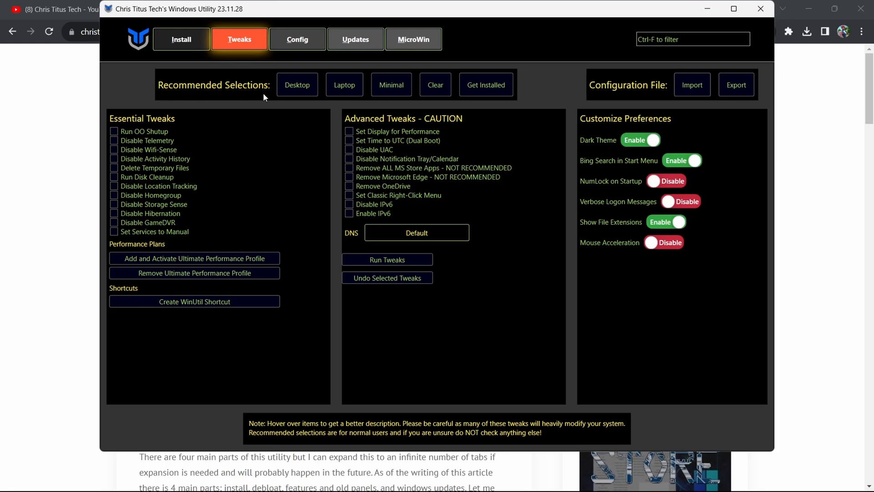
pyautogui.click(298, 84)
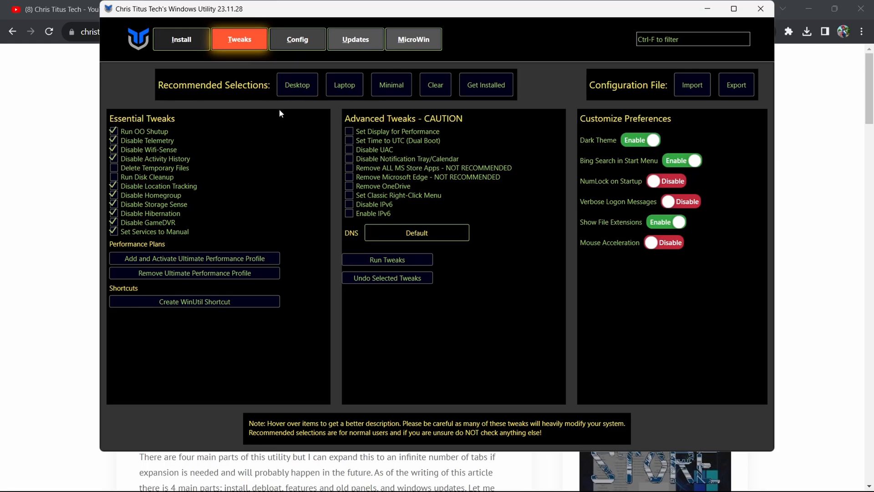
pyautogui.click(344, 85)
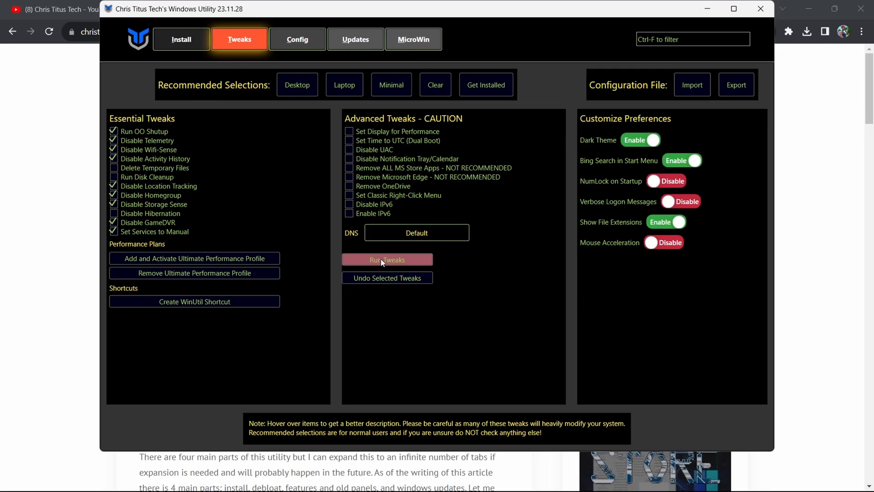
pyautogui.moveTo(436, 254)
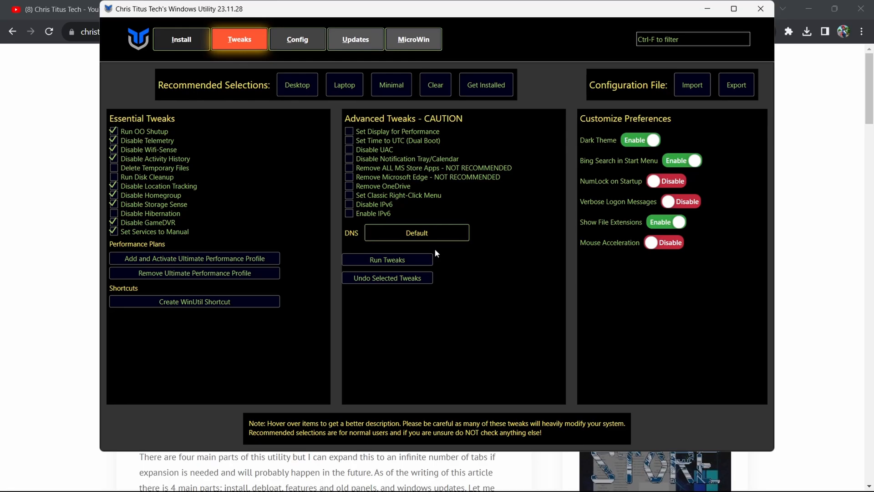
pyautogui.moveTo(330, 273)
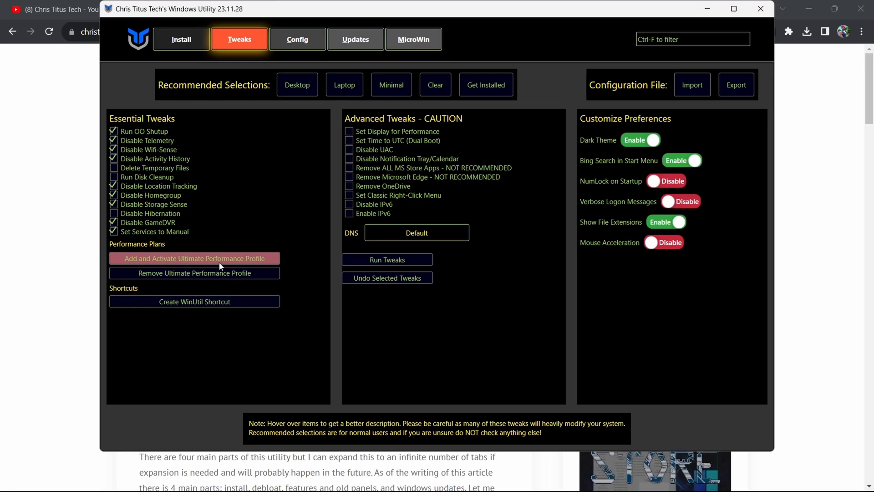
pyautogui.moveTo(331, 251)
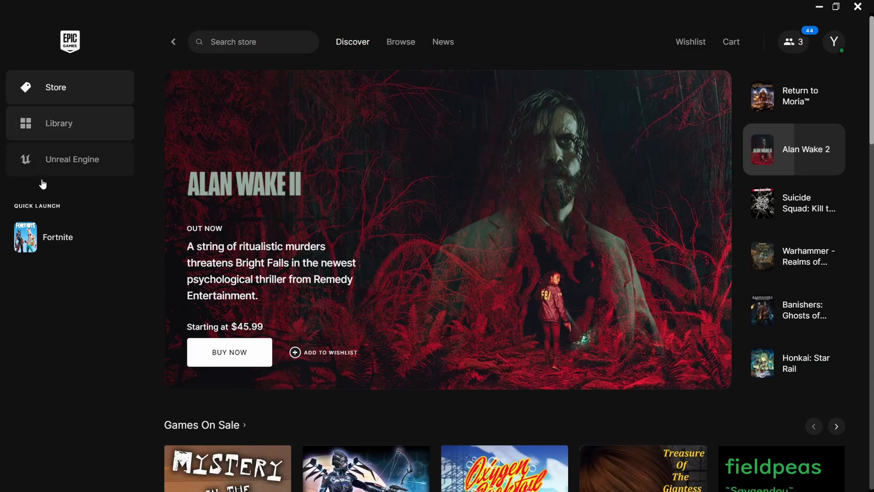
# Go to the Library to reach Fortnite's installation options.
pyautogui.click(58, 124)
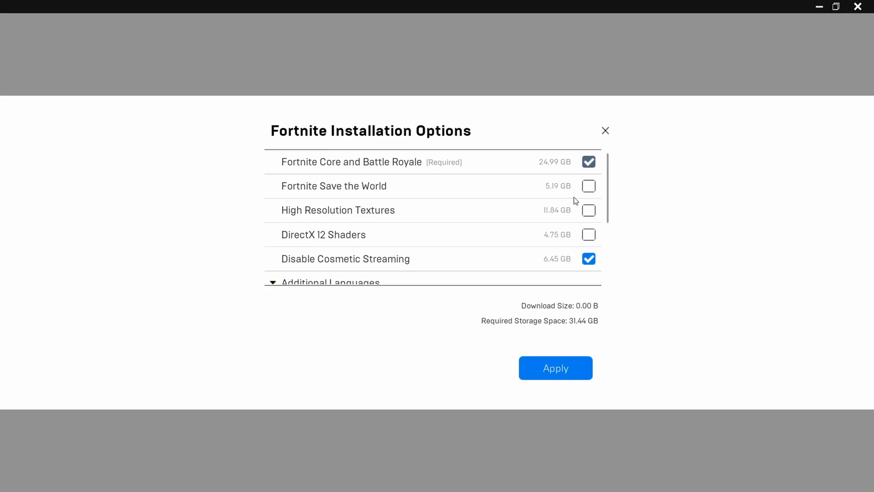
pyautogui.moveTo(294, 241)
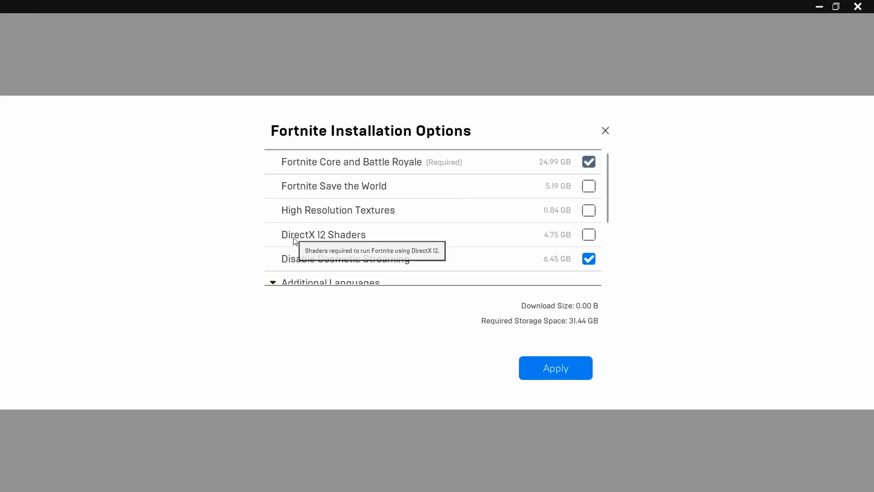
pyautogui.moveTo(279, 230)
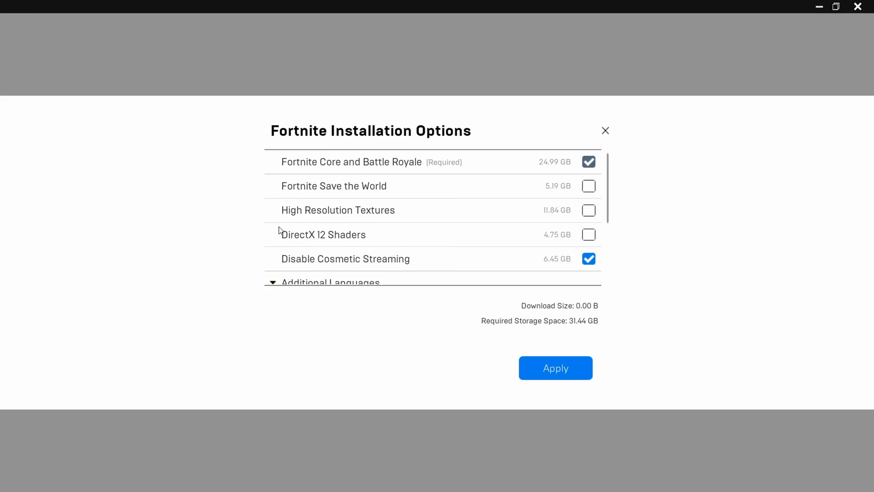
pyautogui.moveTo(528, 250)
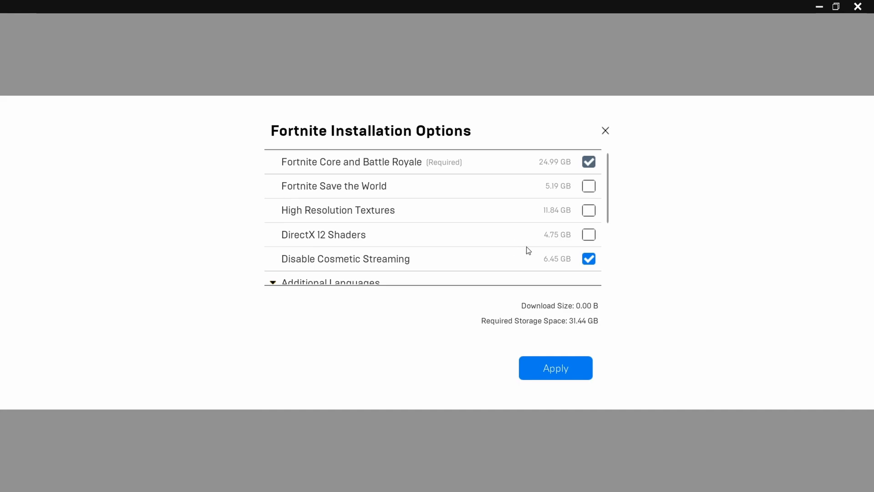
pyautogui.moveTo(506, 215)
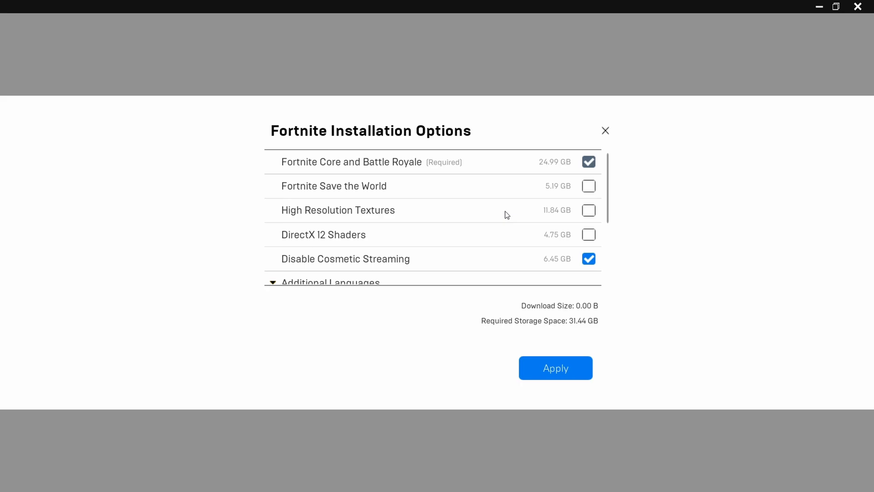
pyautogui.moveTo(606, 274)
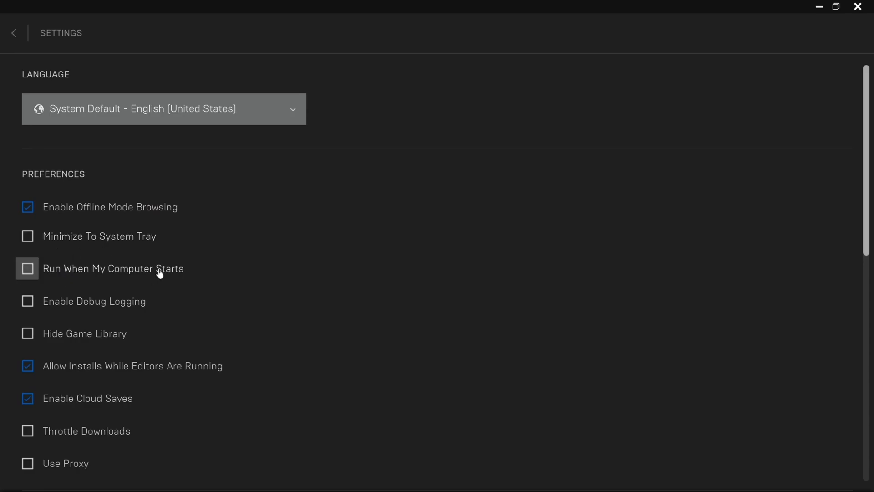
# Scroll the launcher settings to confirm run-at-startup and desktop notifications are off.
pyautogui.scroll(-3)
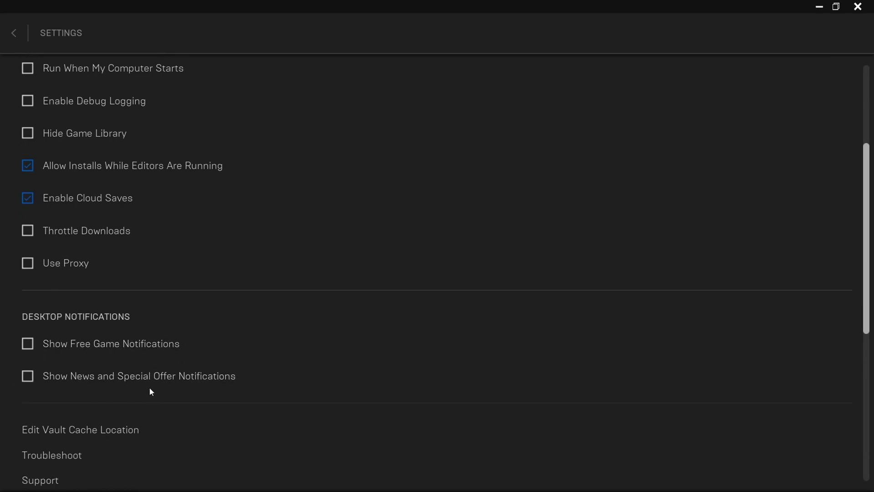
pyautogui.scroll(-3)
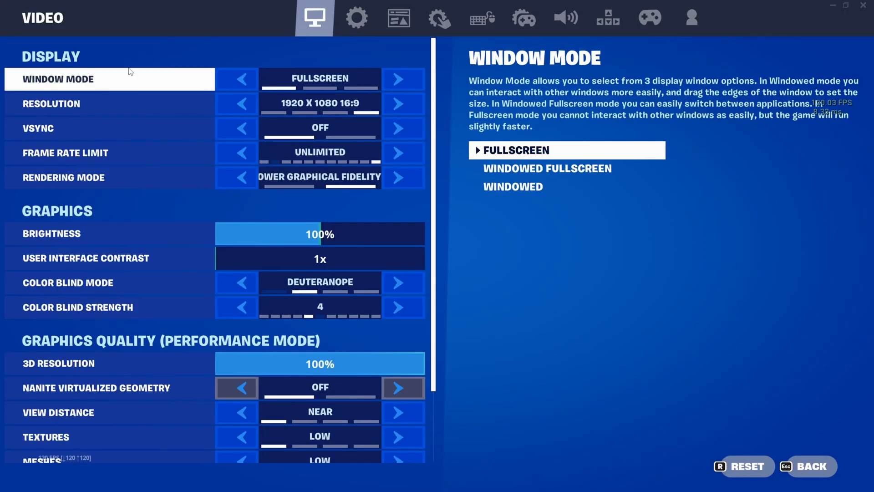
pyautogui.moveTo(166, 63)
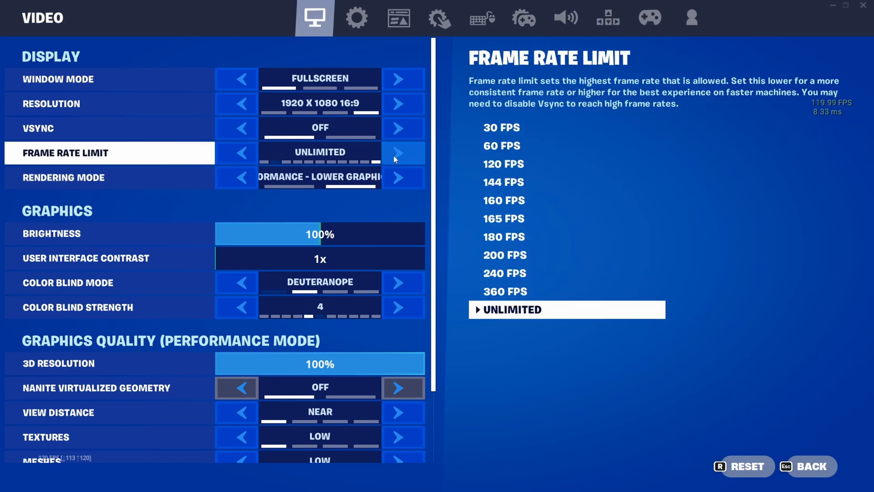
# Change Fortnite's Frame Rate Limit from Unlimited to 180 FPS.
pyautogui.click(236, 152)
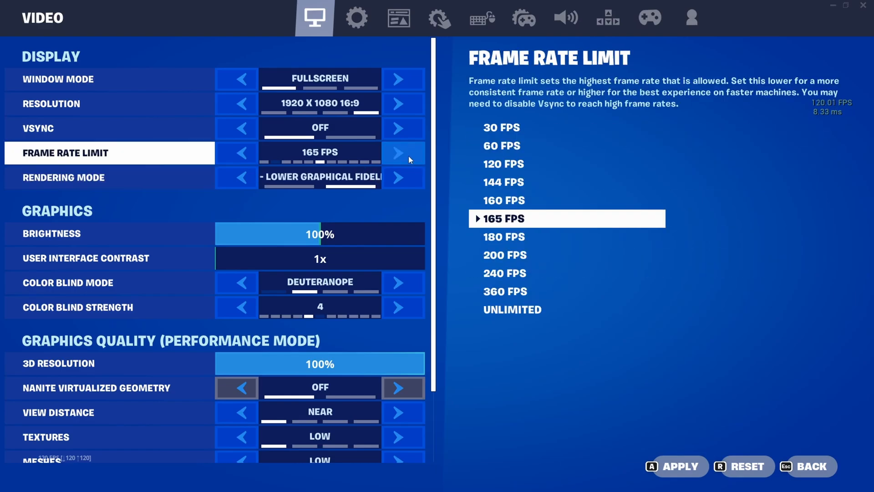
pyautogui.click(397, 153)
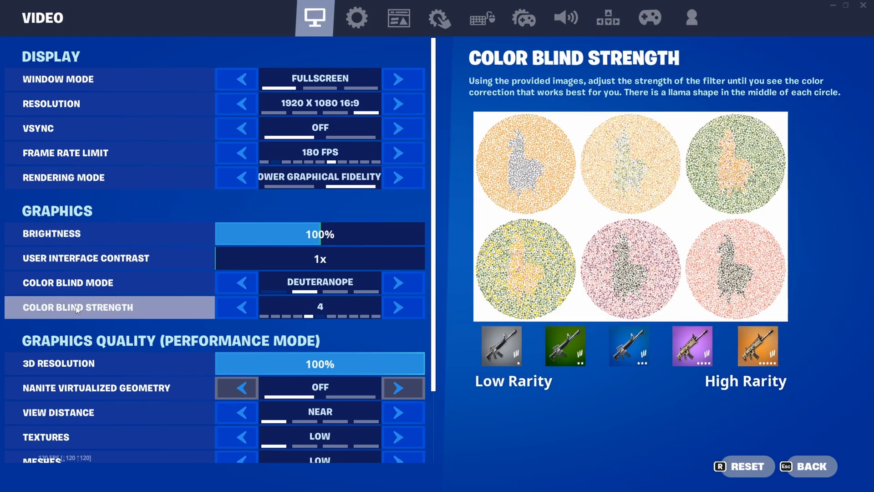
pyautogui.scroll(-3)
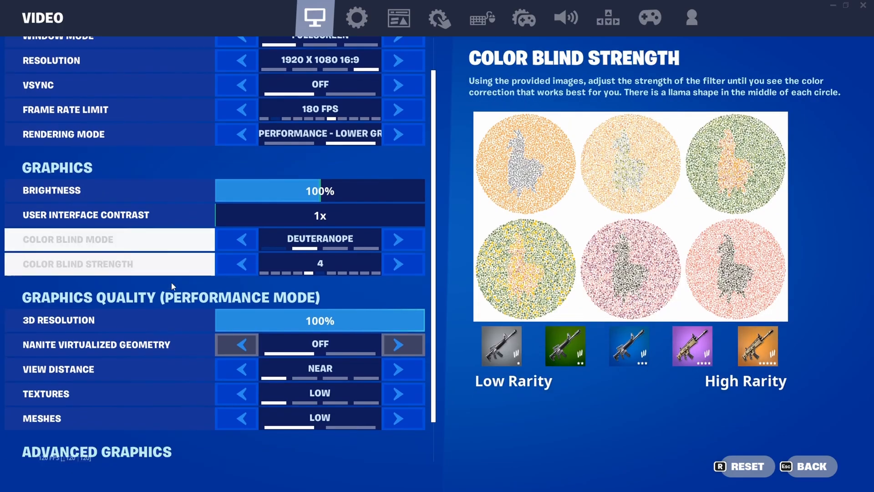
pyautogui.scroll(-3)
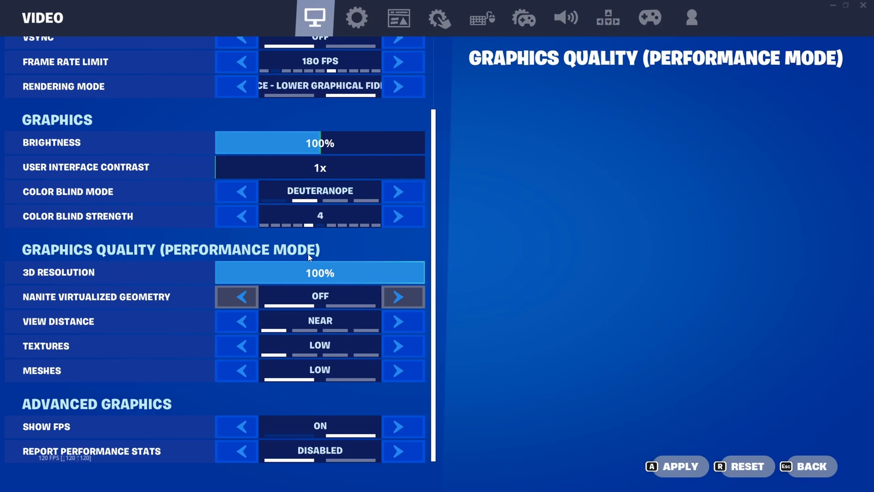
pyautogui.click(397, 87)
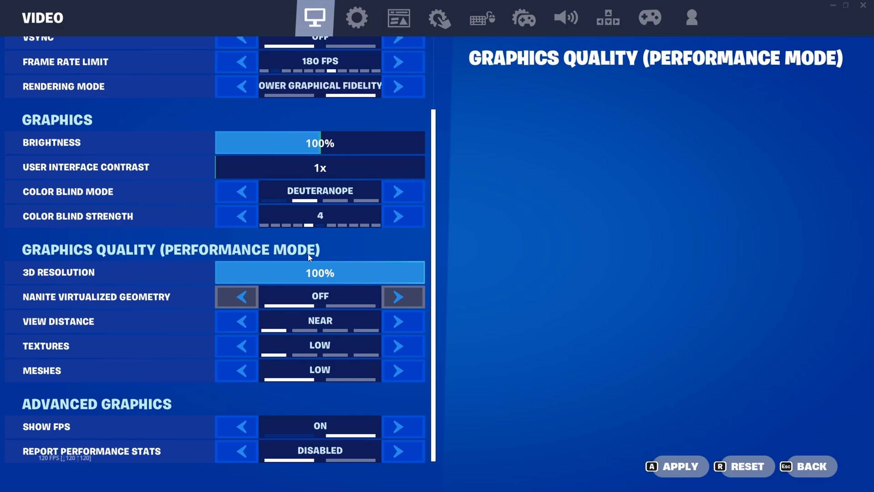
pyautogui.click(241, 86)
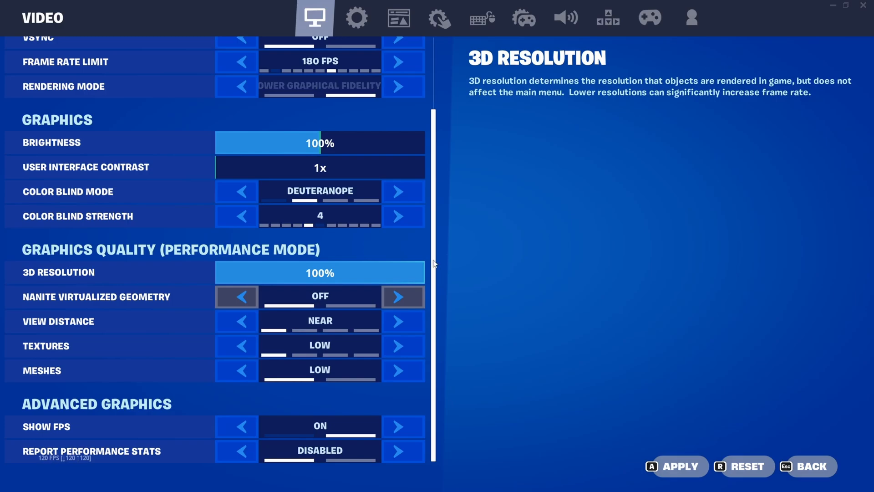
pyautogui.click(236, 86)
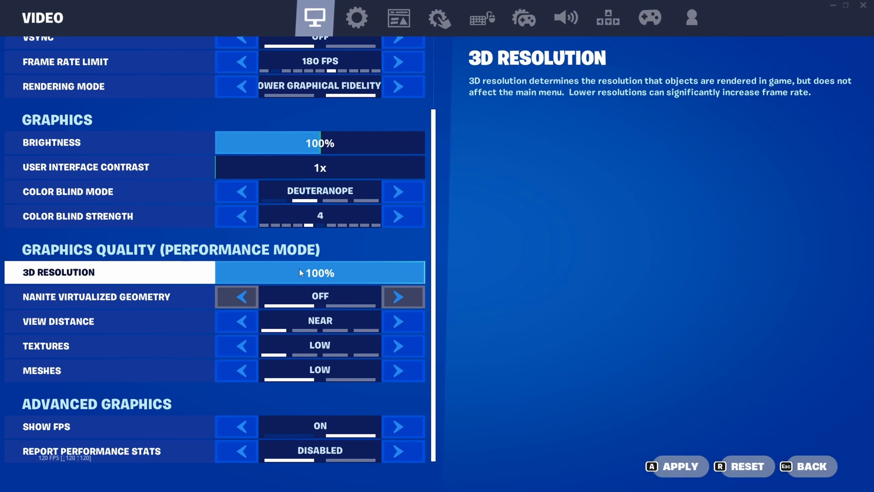
# Open Fortnite's Game settings tab and scroll down to the Replays options.
pyautogui.click(356, 17)
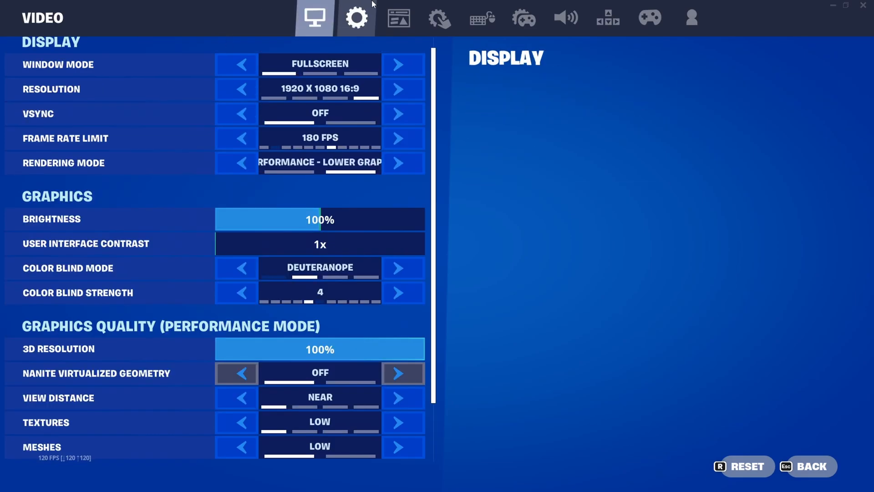
pyautogui.click(356, 18)
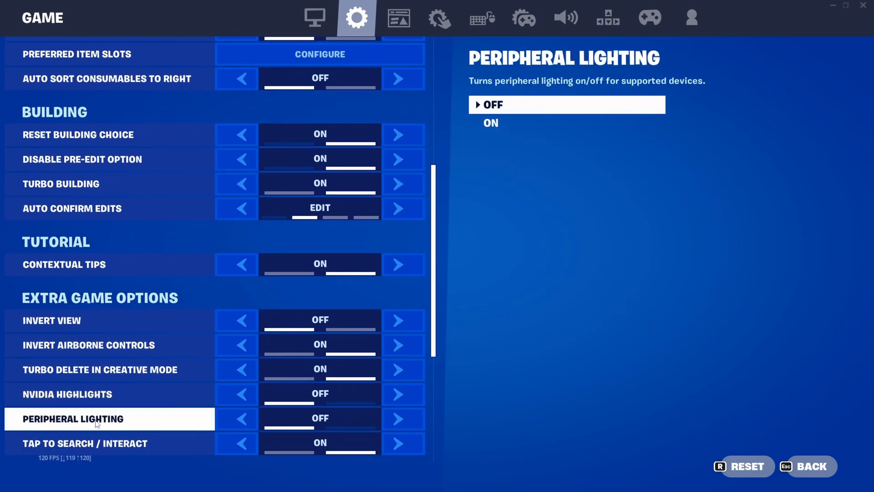
pyautogui.scroll(-3)
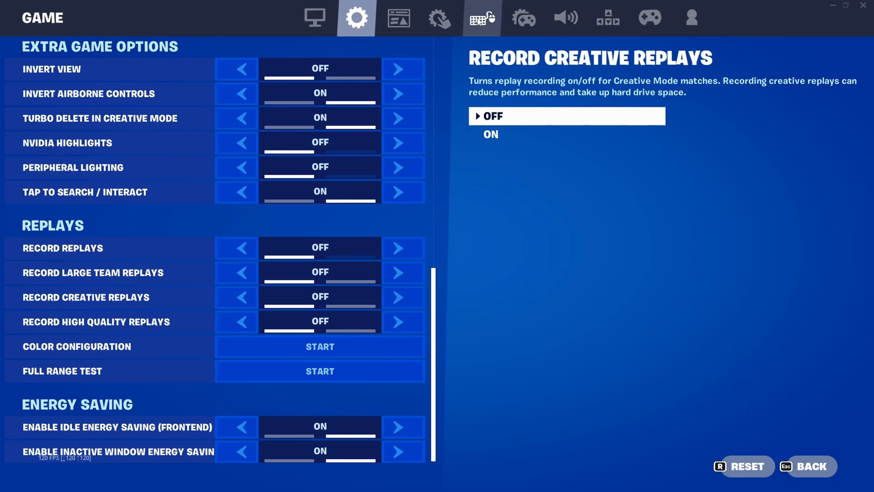
pyautogui.click(566, 17)
pyautogui.write('power sl')
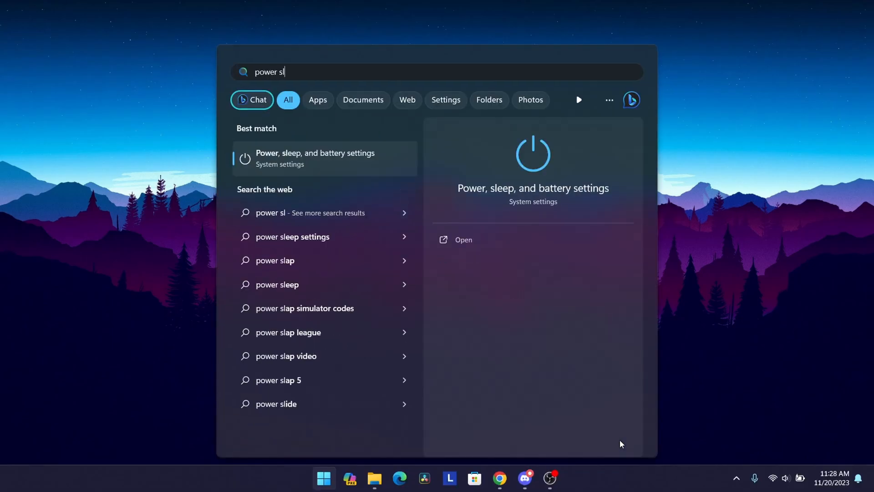
# Check Power, sleep and battery settings, then open Game Bar settings via search.
pyautogui.click(314, 158)
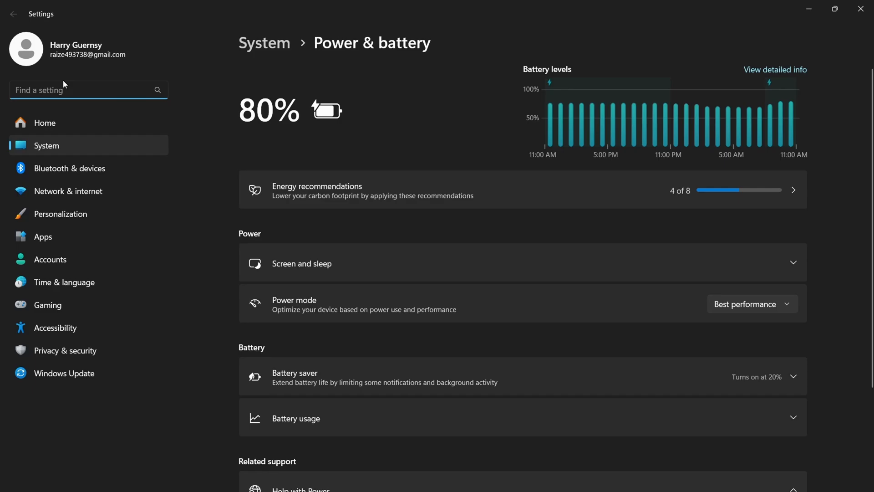
pyautogui.write('game bar')
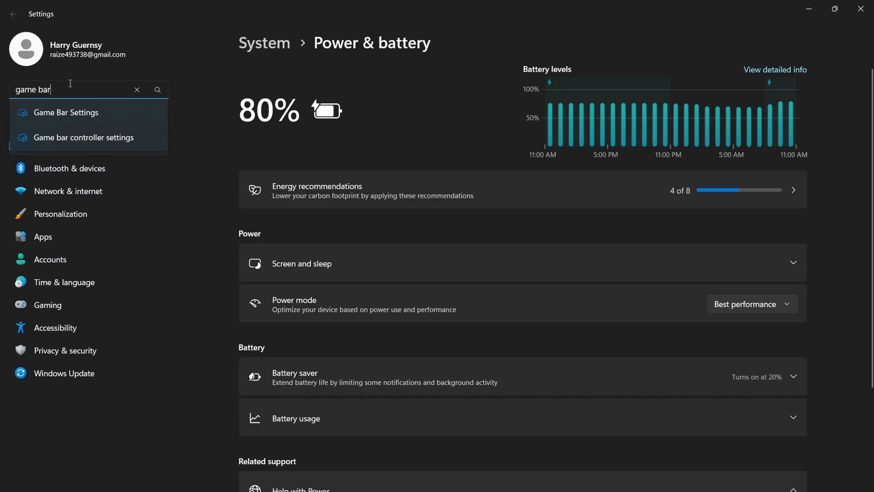
pyautogui.click(65, 112)
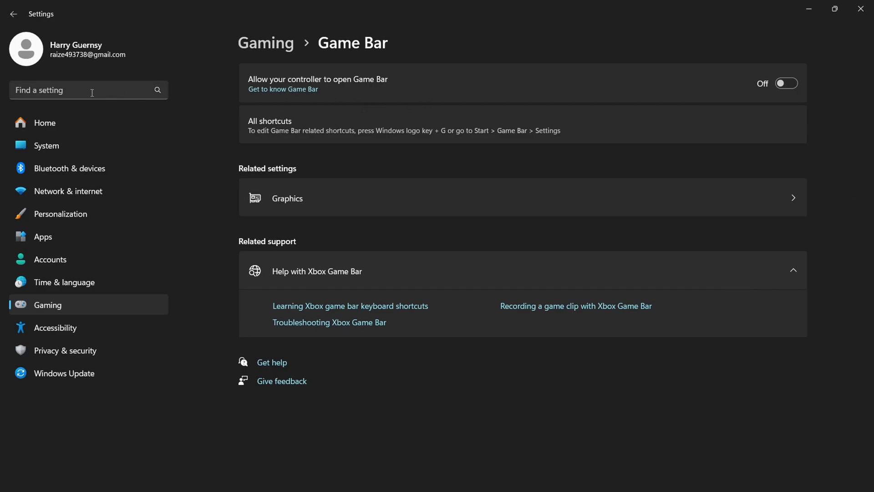
# Search Settings for 'game' to find the Game Mode page.
pyautogui.write('game')
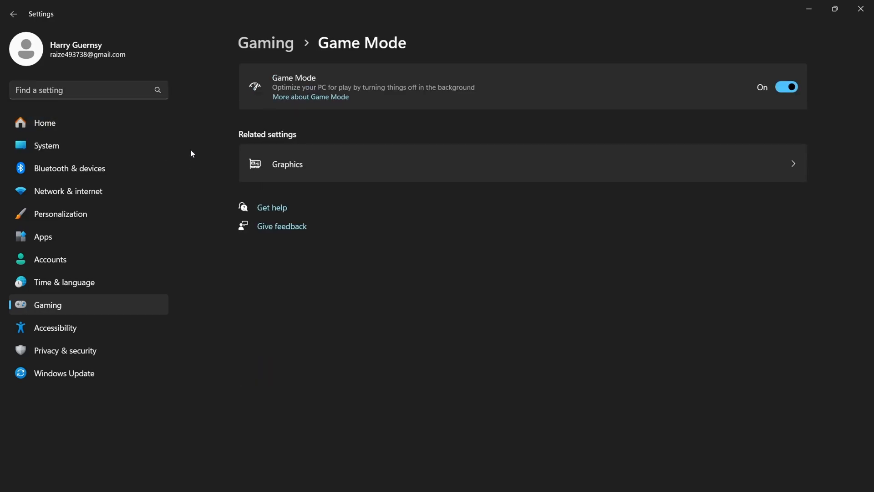
pyautogui.moveTo(305, 81)
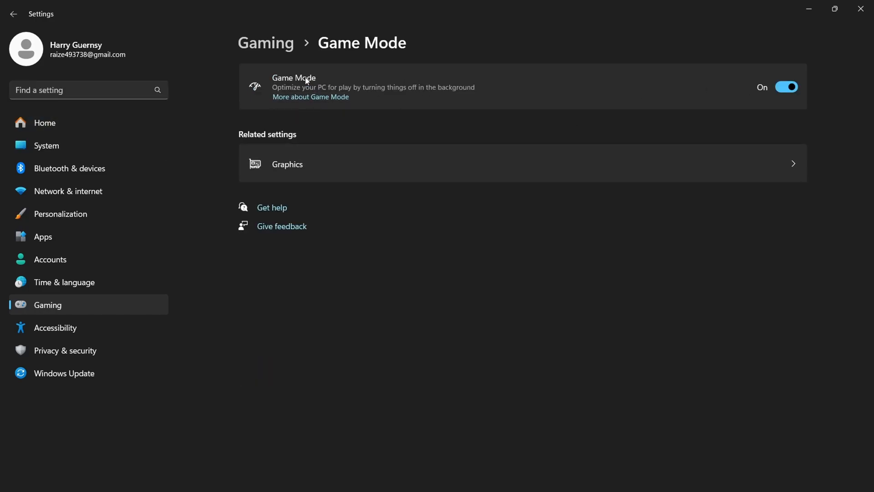
pyautogui.moveTo(220, 147)
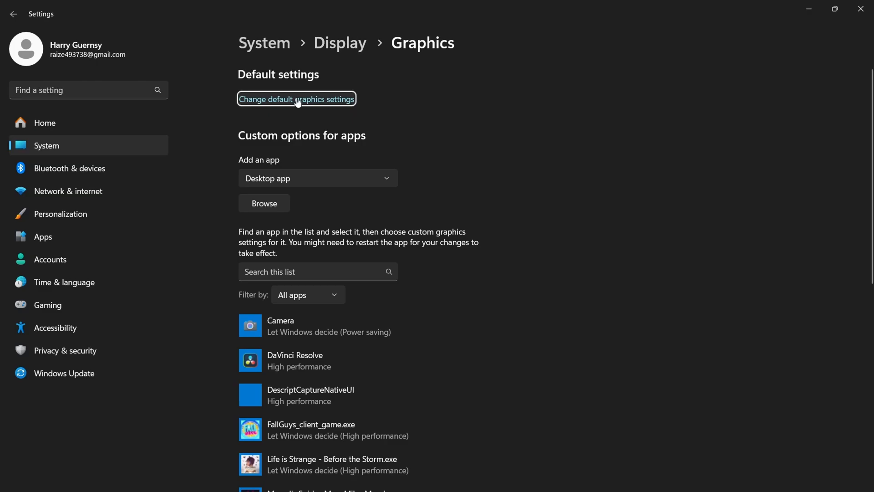
# Open the default graphics settings to check hardware-accelerated GPU scheduling.
pyautogui.click(296, 99)
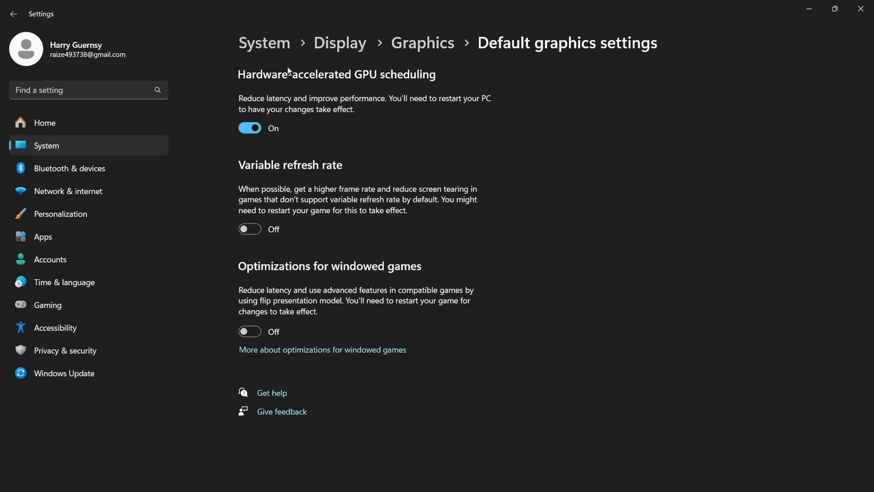
pyautogui.moveTo(509, 113)
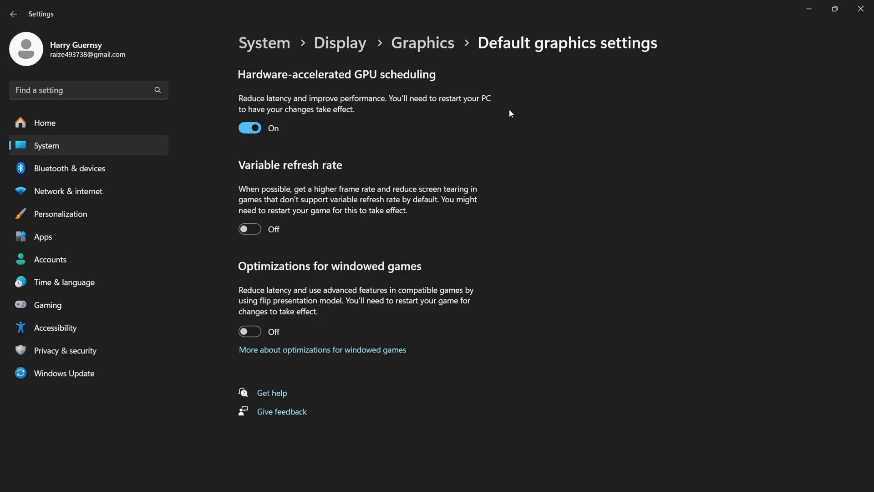
pyautogui.moveTo(683, 101)
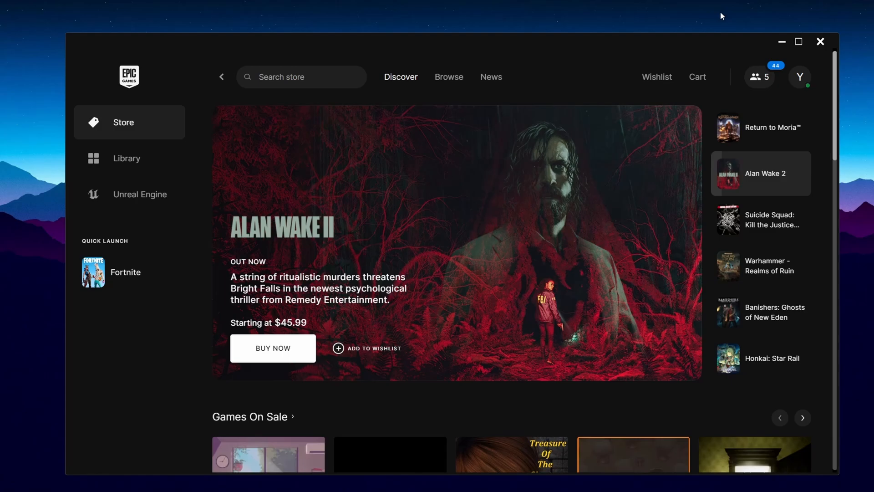
# Open Fortnite's install location from the Library and browse FortniteGame toward Binaries\Win64.
pyautogui.click(126, 158)
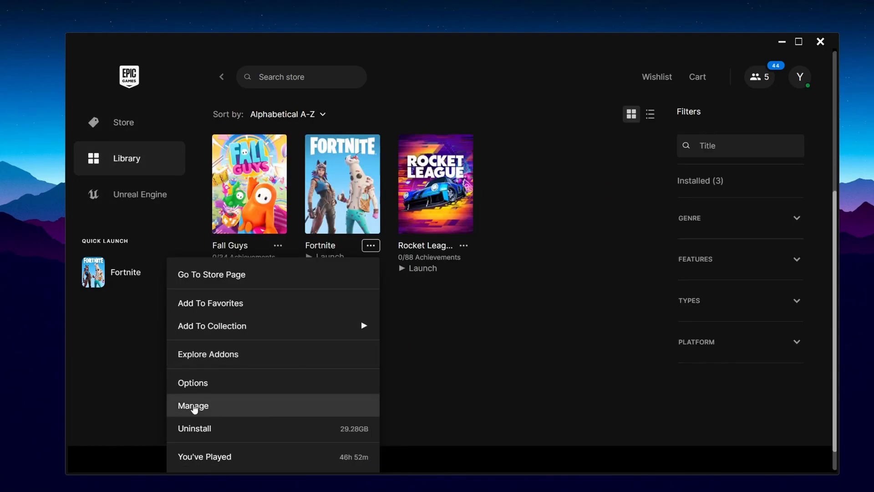
pyautogui.click(193, 406)
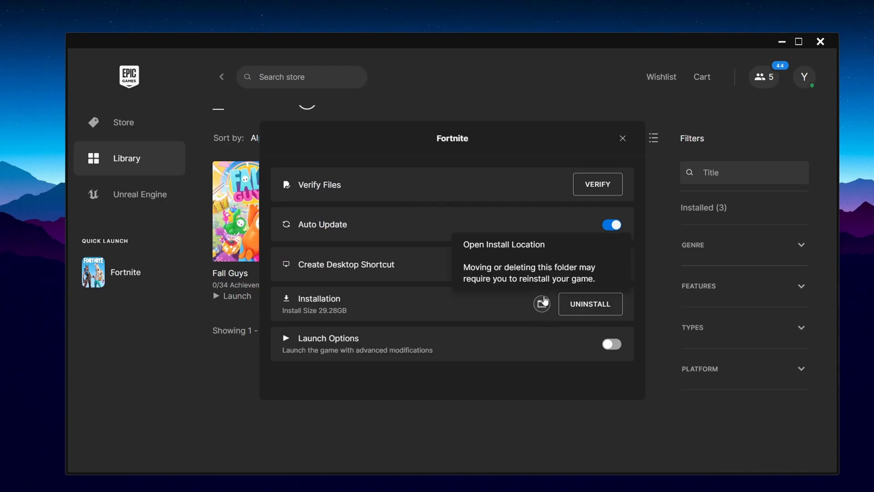
pyautogui.click(541, 303)
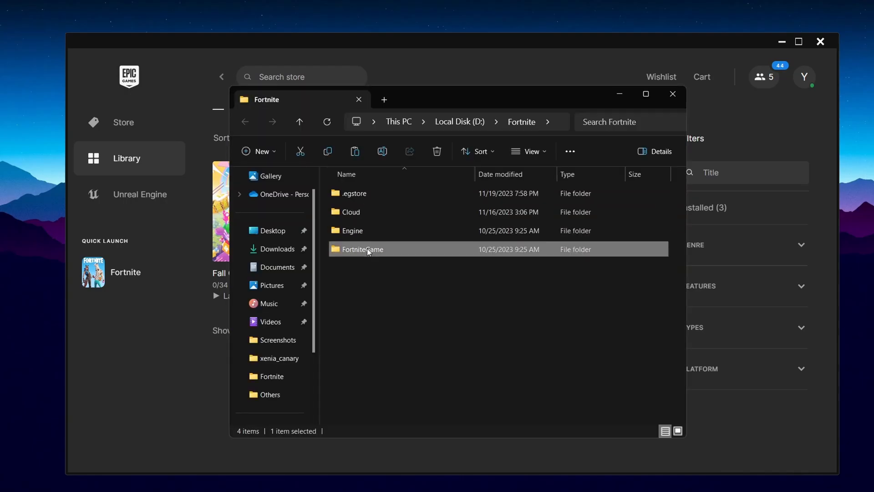
pyautogui.doubleClick(363, 249)
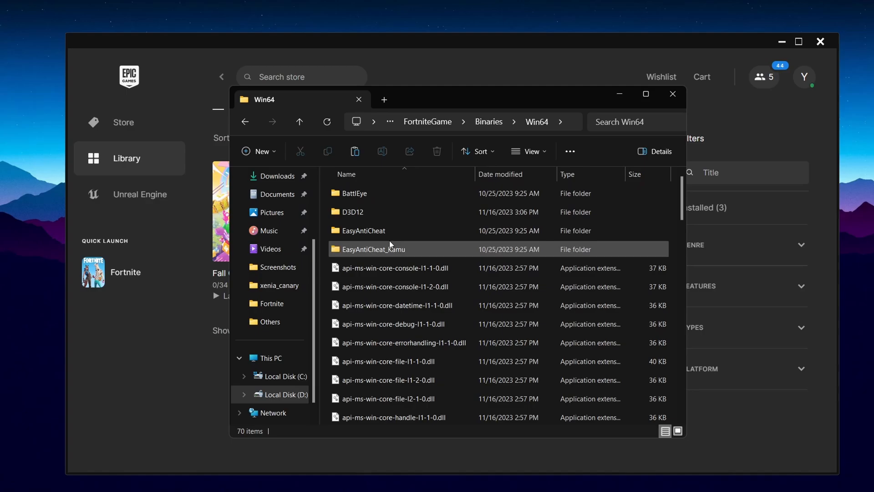
pyautogui.scroll(-3)
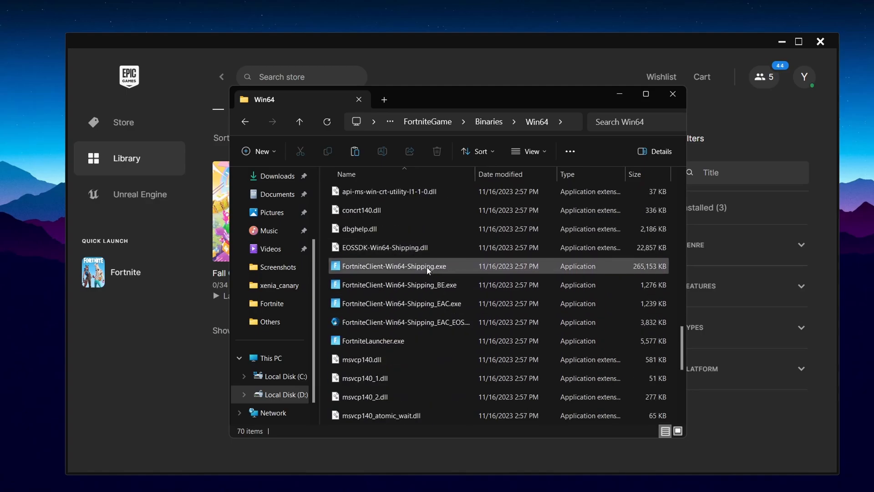
pyautogui.moveTo(605, 276)
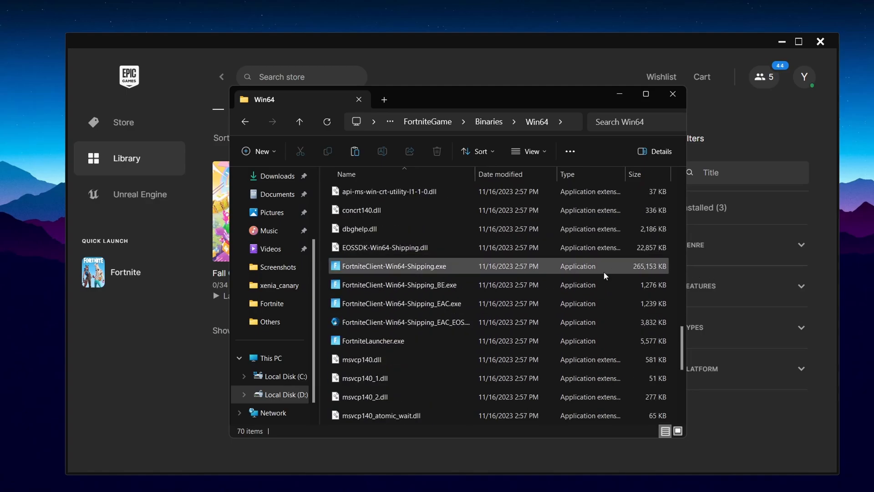
# Disable fullscreen optimizations for FortniteClient-Win64-Shipping.exe on its Compatibility properties and apply.
pyautogui.rightClick(393, 266)
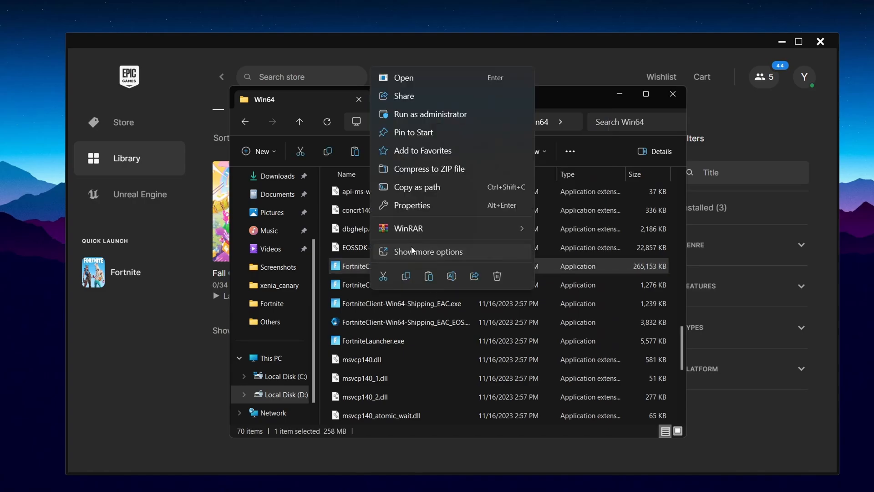
pyautogui.click(412, 206)
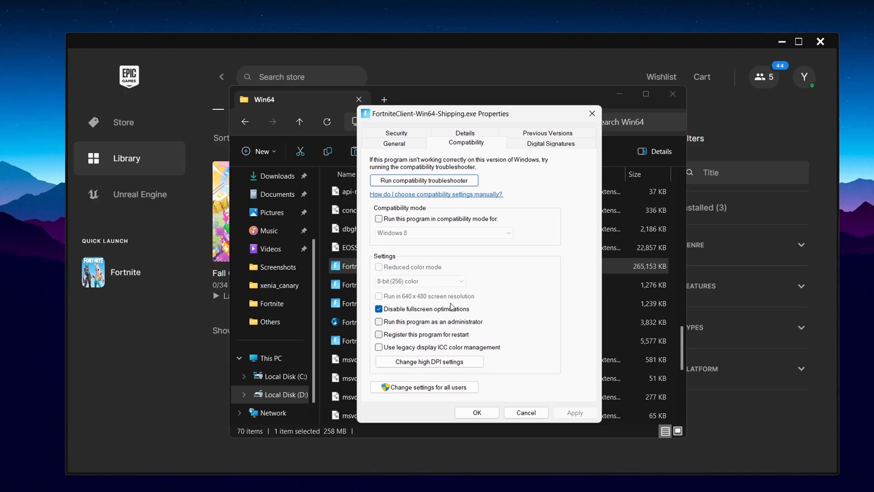
pyautogui.moveTo(474, 360)
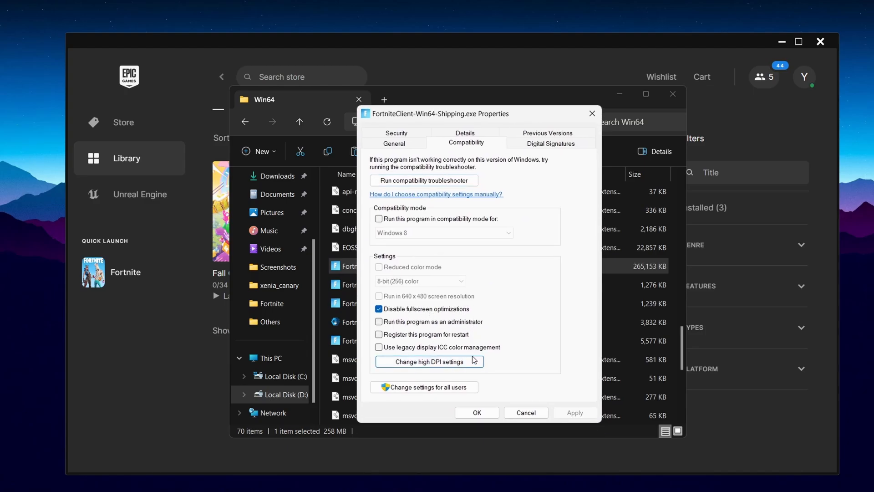
pyautogui.click(429, 361)
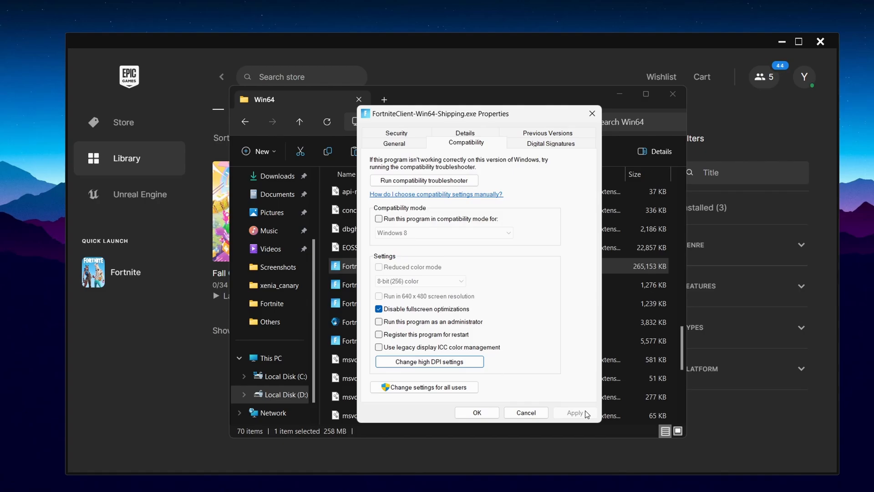
pyautogui.click(477, 412)
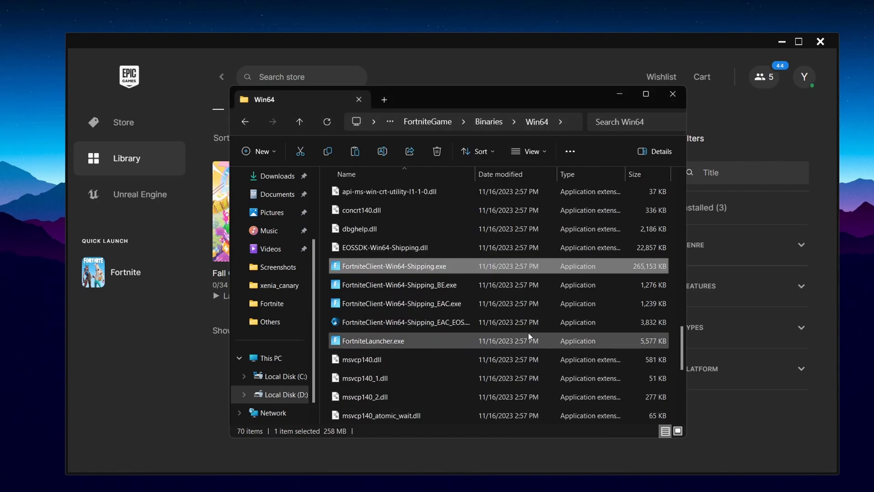
pyautogui.click(311, 478)
pyautogui.write('ge')
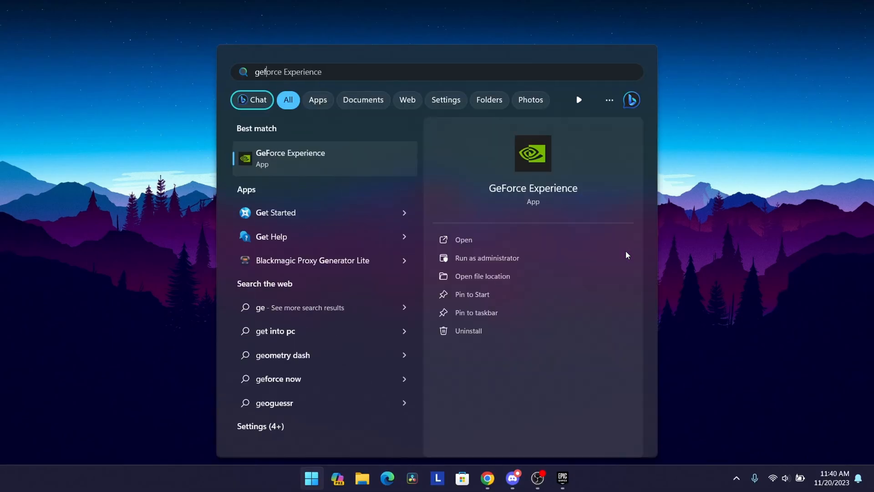
# Launch GeForce Experience and check Drivers, showing Game Ready Driver 546.17 available.
pyautogui.click(463, 239)
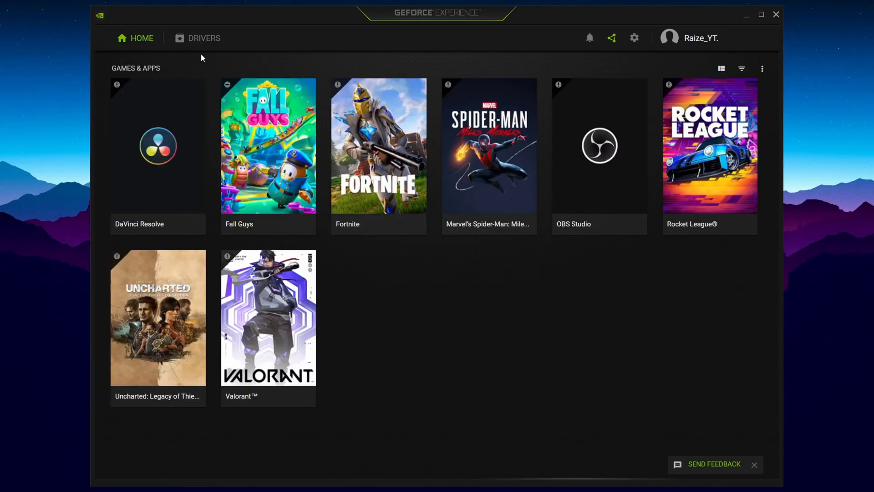
pyautogui.click(204, 38)
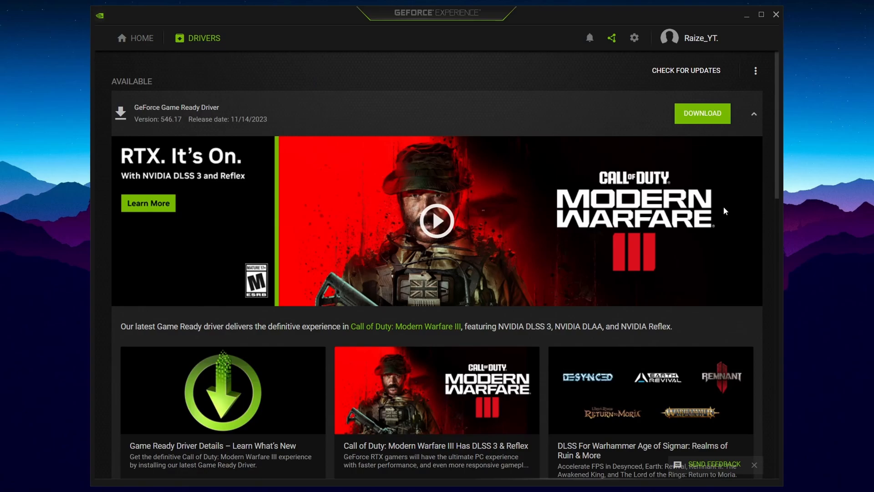
pyautogui.click(702, 113)
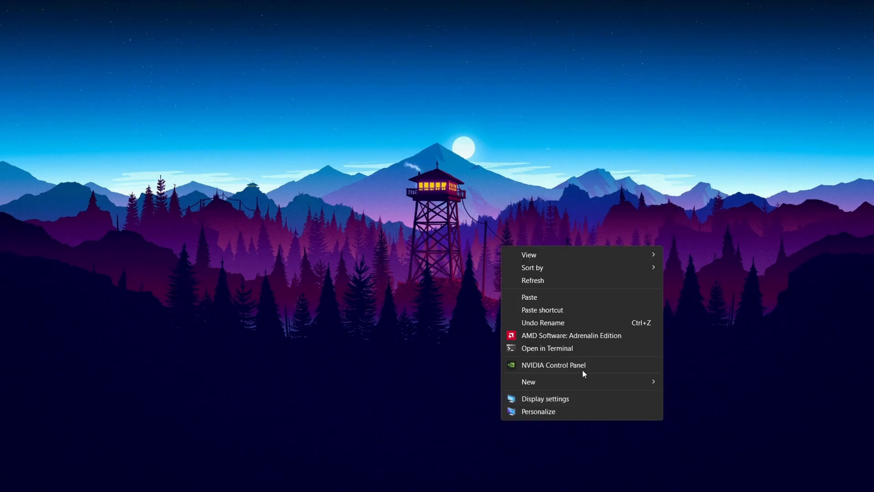
pyautogui.moveTo(597, 365)
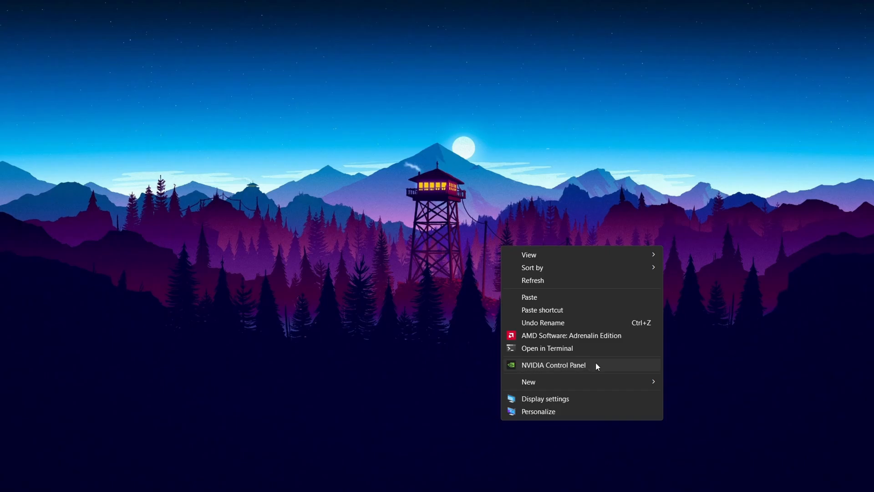
# Open NVIDIA Control Panel's global 3D settings and review Low Latency Mode and FXAA.
pyautogui.click(554, 365)
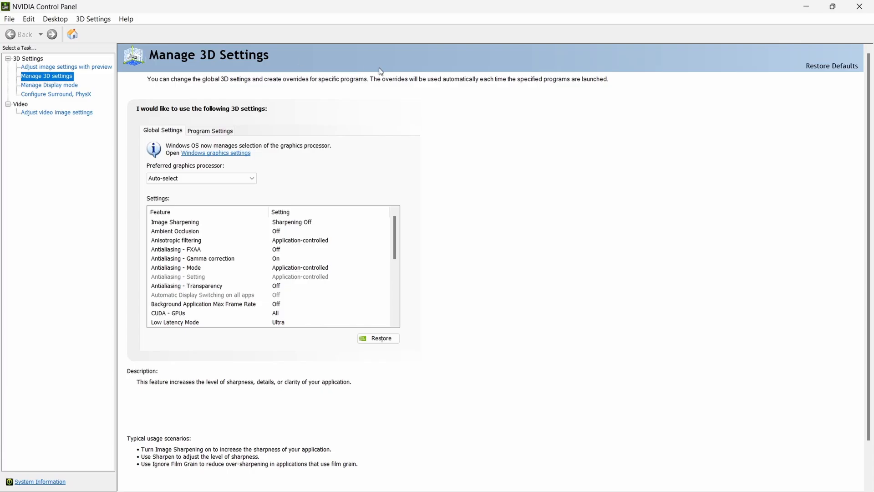
pyautogui.moveTo(2, 45)
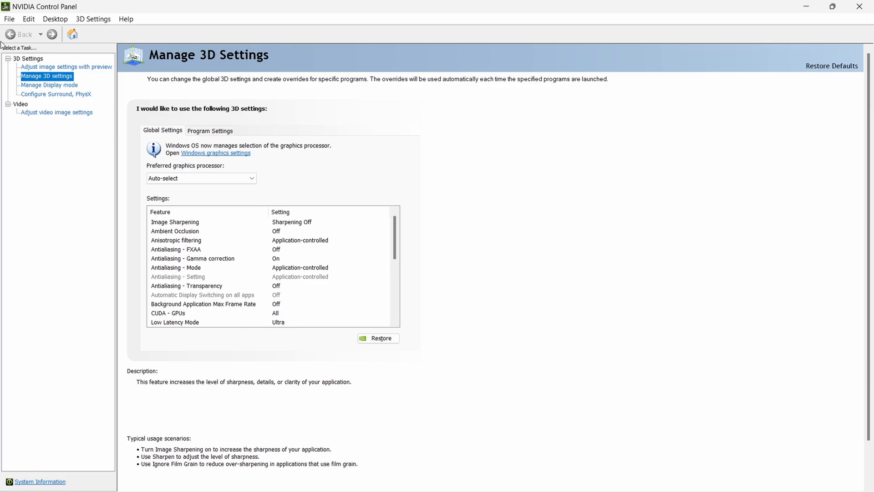
pyautogui.click(175, 322)
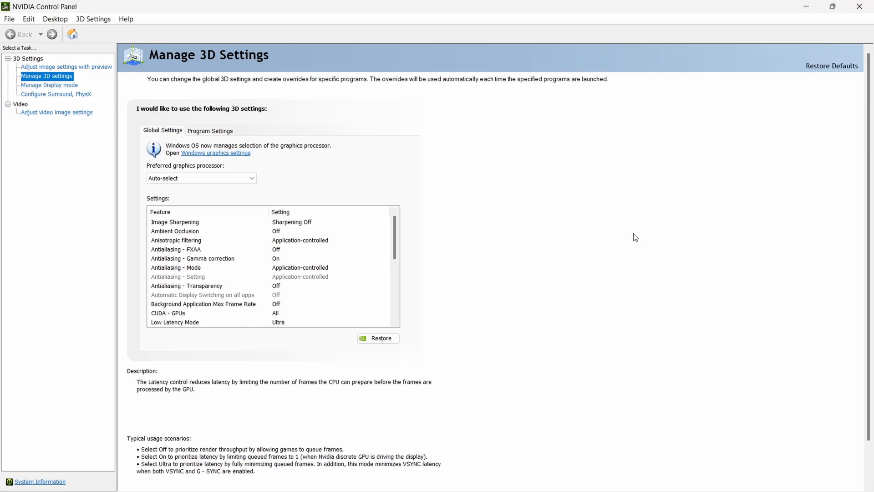
pyautogui.click(175, 221)
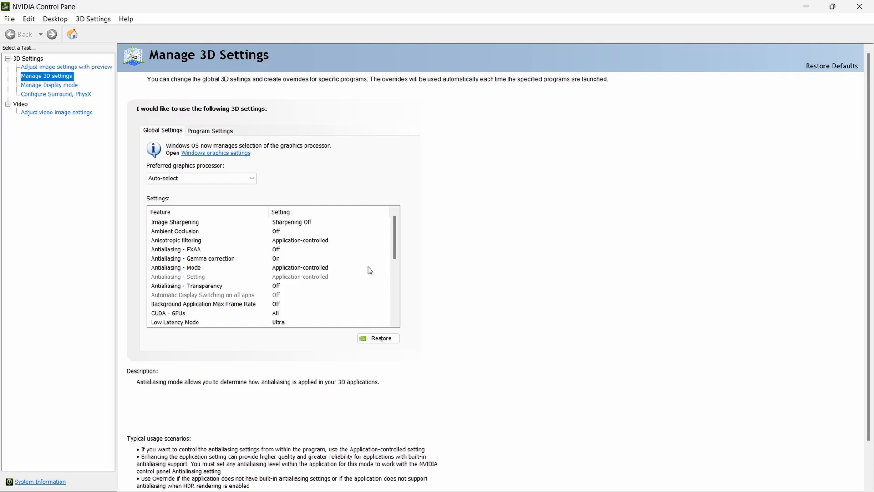
pyautogui.click(176, 249)
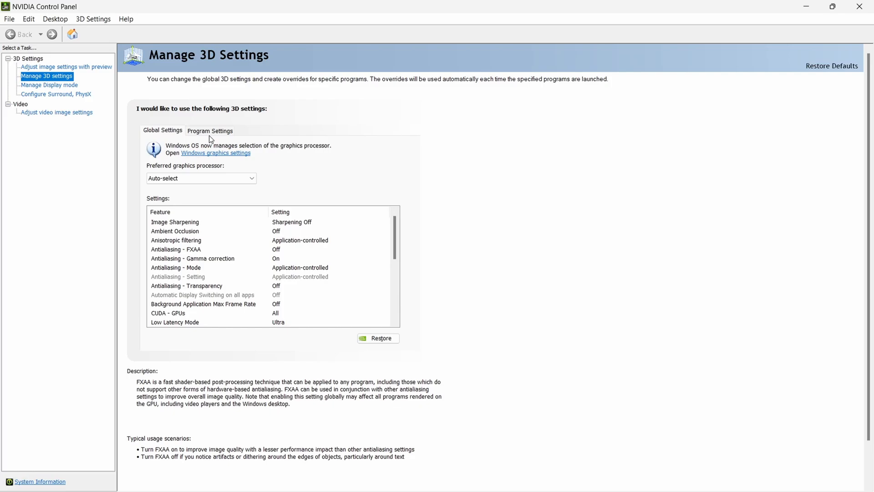
# Select Fortnite under Program Settings and adjust power management and texture filtering quality.
pyautogui.click(210, 130)
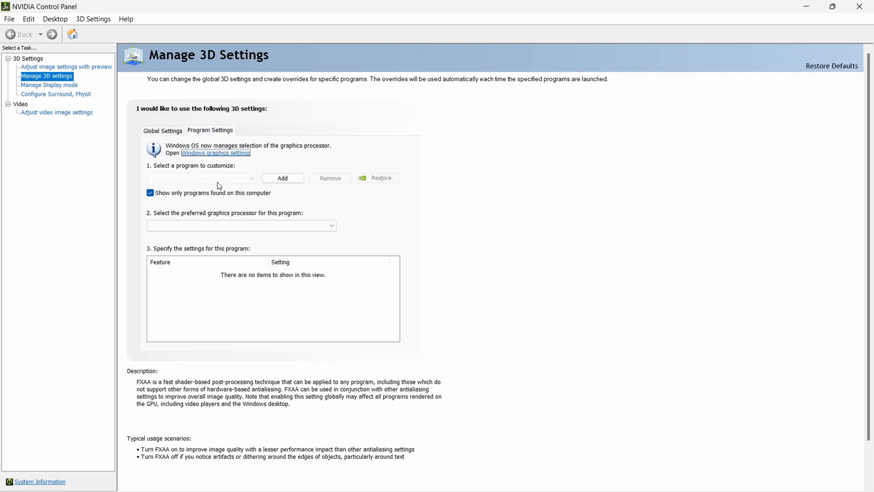
pyautogui.click(201, 179)
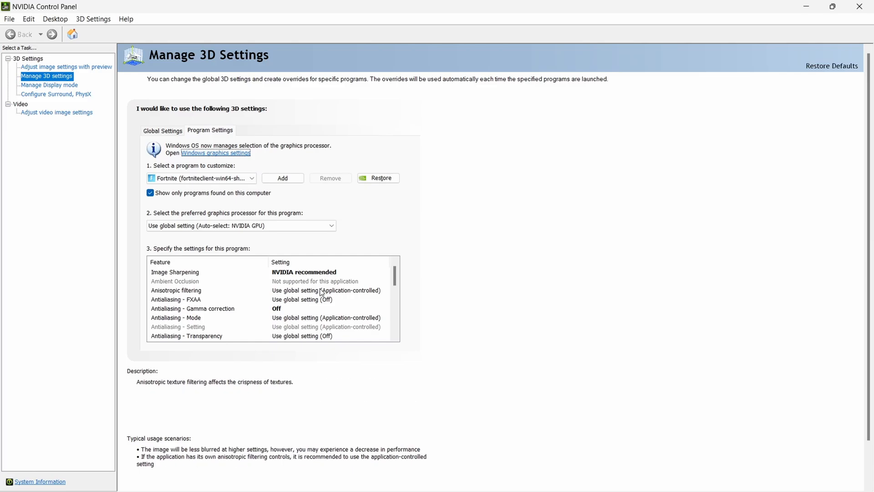
pyautogui.scroll(-3)
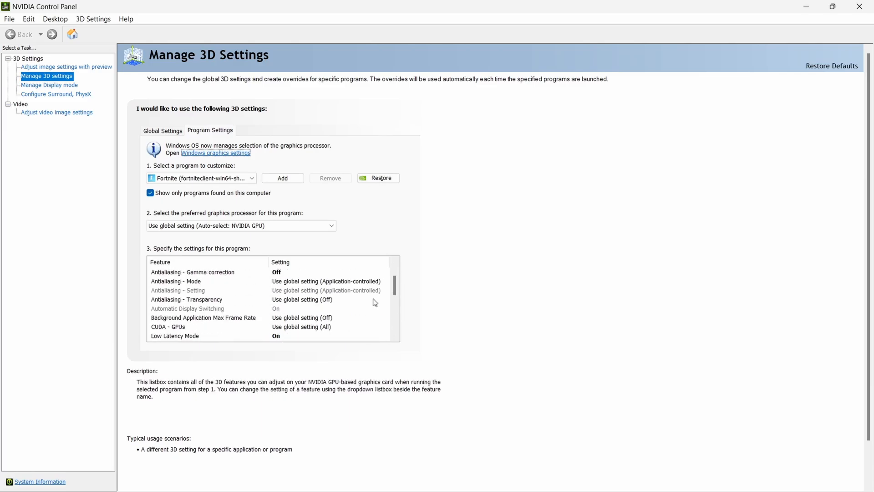
pyautogui.click(193, 272)
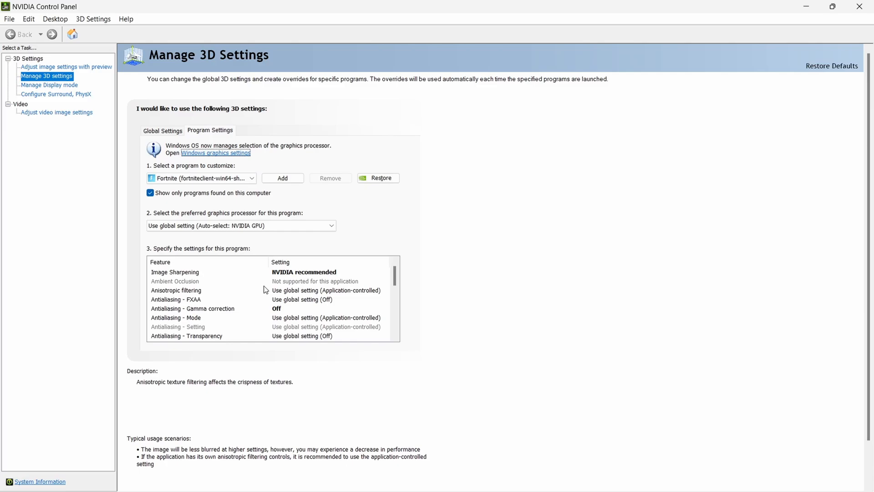
pyautogui.scroll(-3)
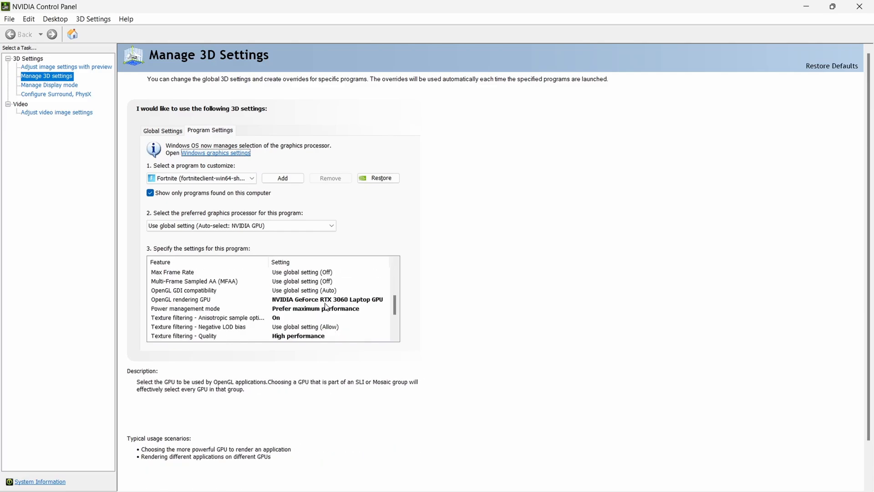
pyautogui.scroll(-3)
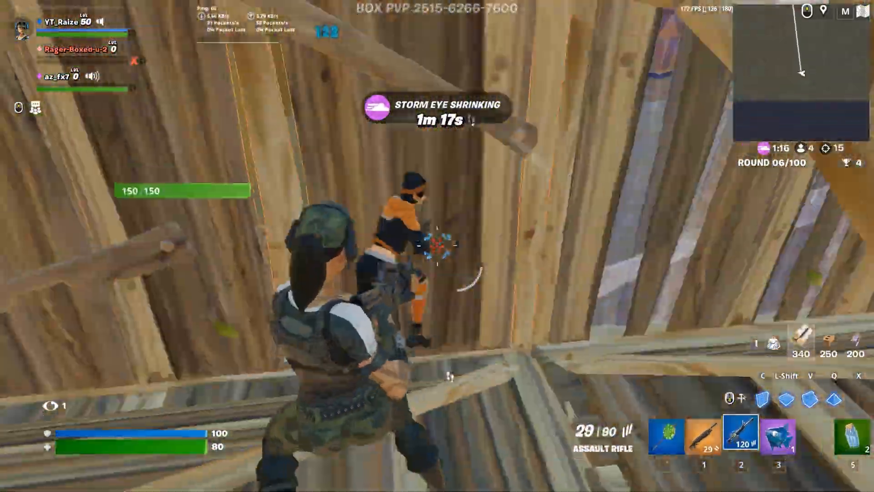
# Shoot and eliminate the nearby opponent in the Box PVP match.
pyautogui.click(437, 241)
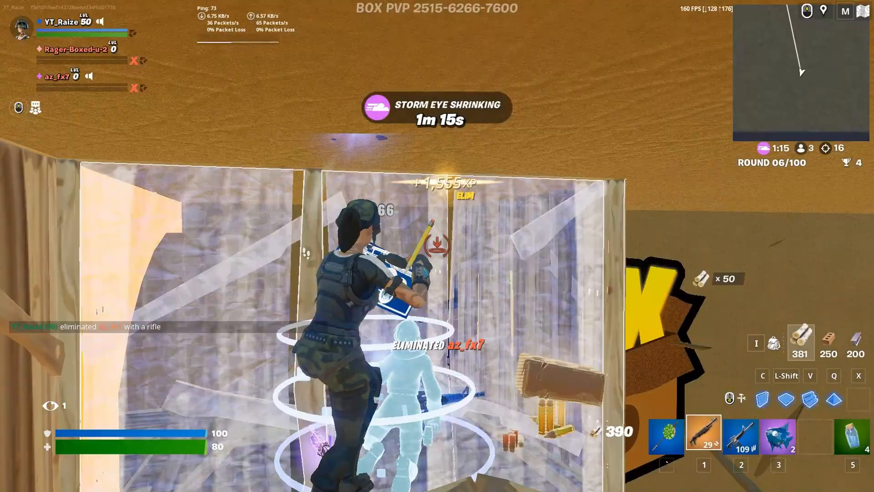